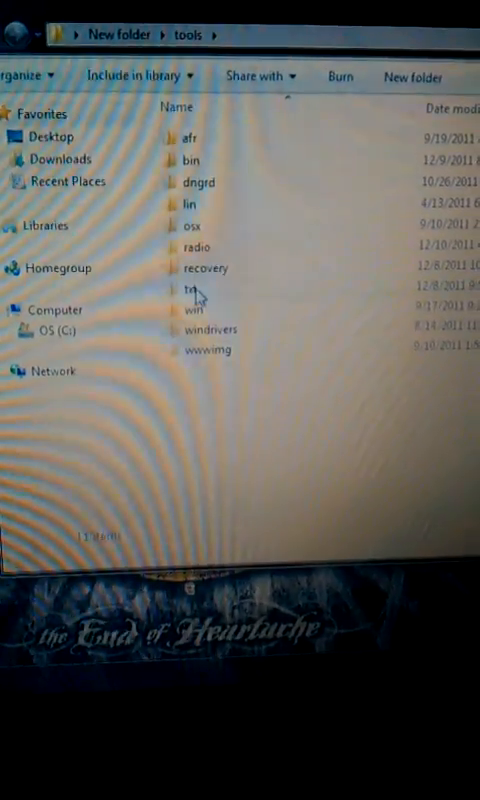
- Open the txt folder in New folder > tools to list its menu files and CAJUN
double_click(189, 290)
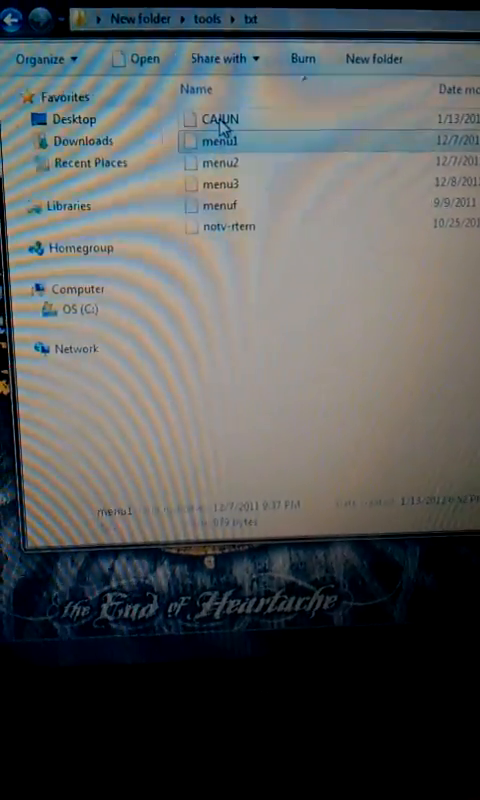